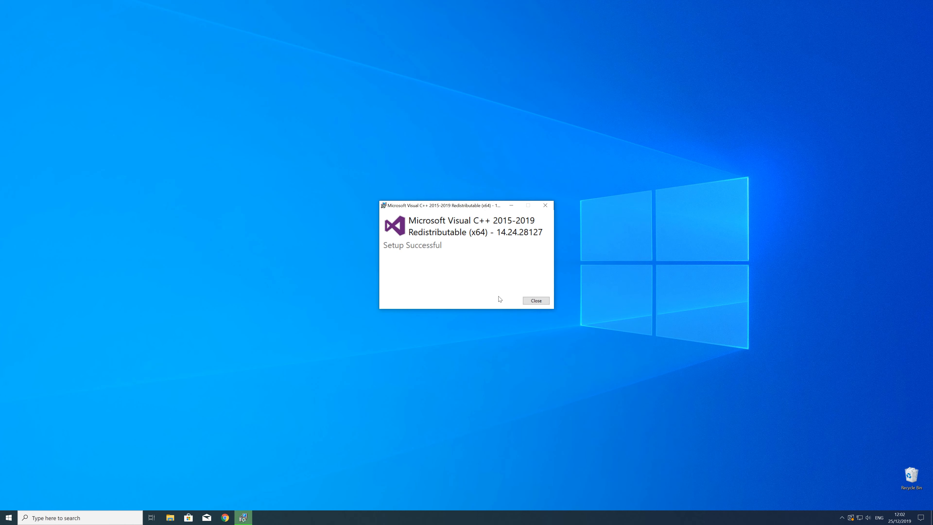
Dismiss the Visual C++ 2015-2019 Redistributable (x64) Setup Successful dialog, leaving the empty desktop.
click(536, 301)
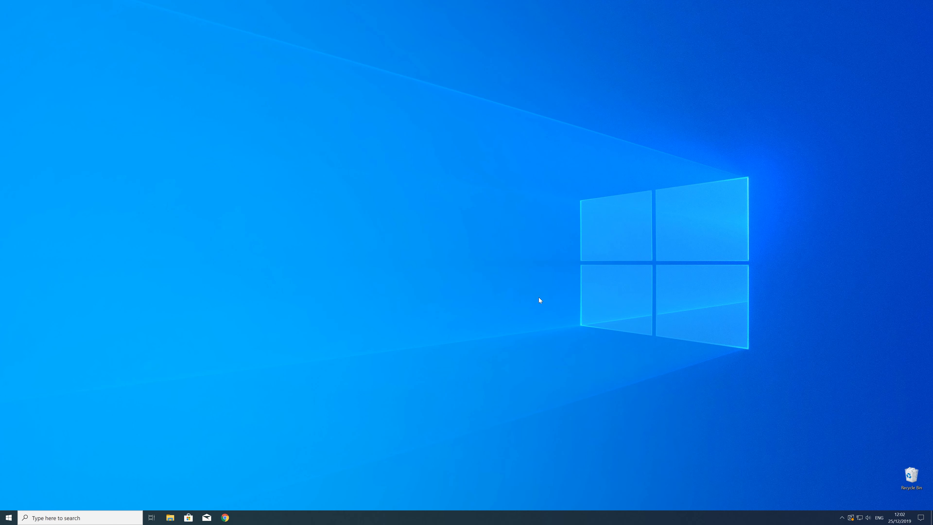